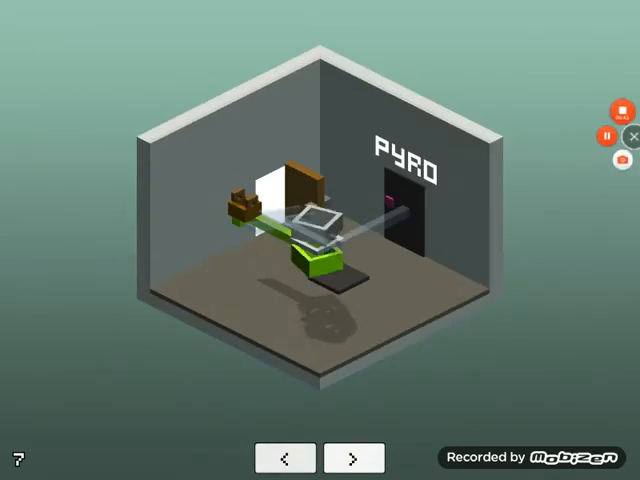
Step: Move right from the Pyro room to level 7.2 with the coloured pillars and painting
{"action": "left_click", "coordinate": [352, 456]}
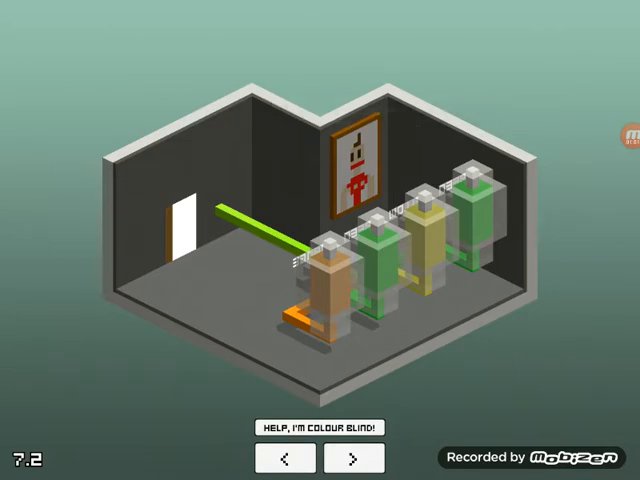
Step: Show colour labels on the pillars, then cycle the first two pillars to purple and orange
{"action": "left_click", "coordinate": [322, 428]}
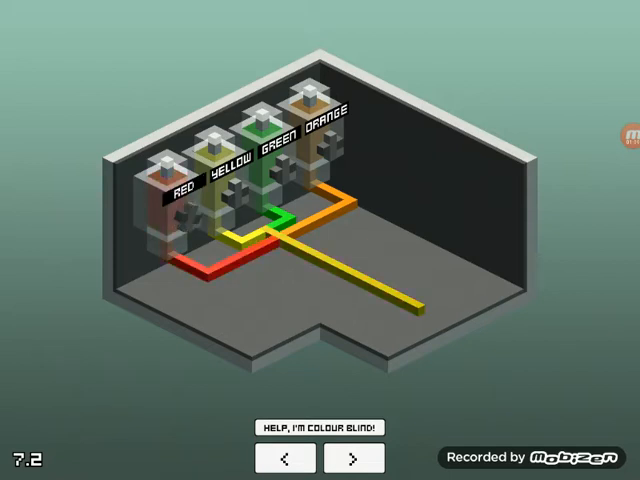
{"action": "left_click", "coordinate": [320, 428]}
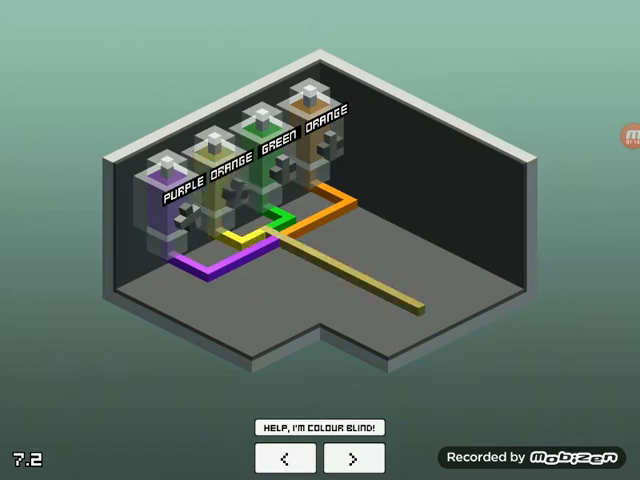
{"action": "left_click", "coordinate": [324, 426]}
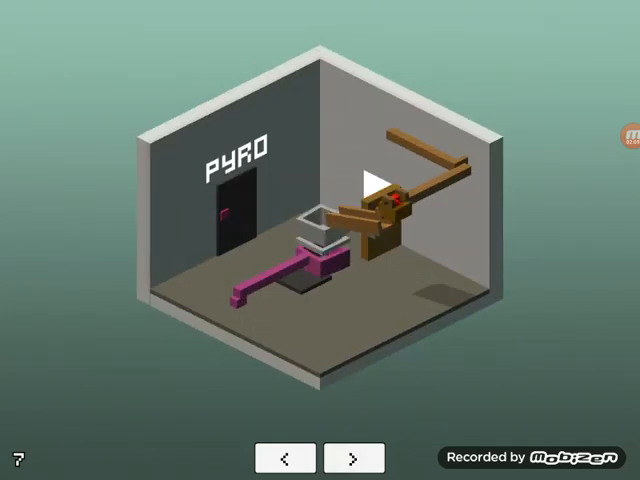
Step: Set the Pyro room's music-playing contraption in motion
{"action": "left_click", "coordinate": [356, 456]}
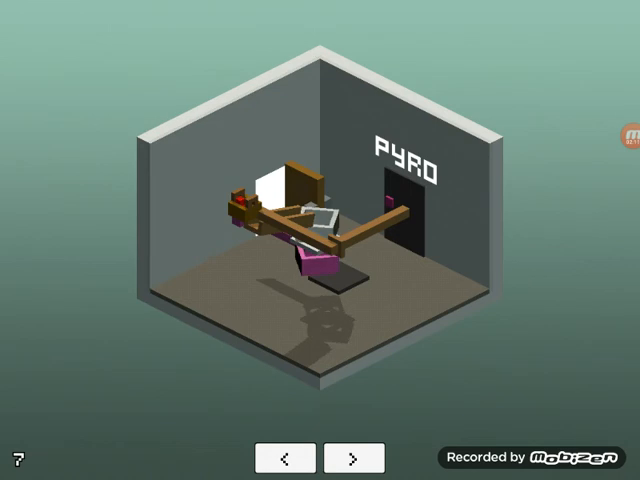